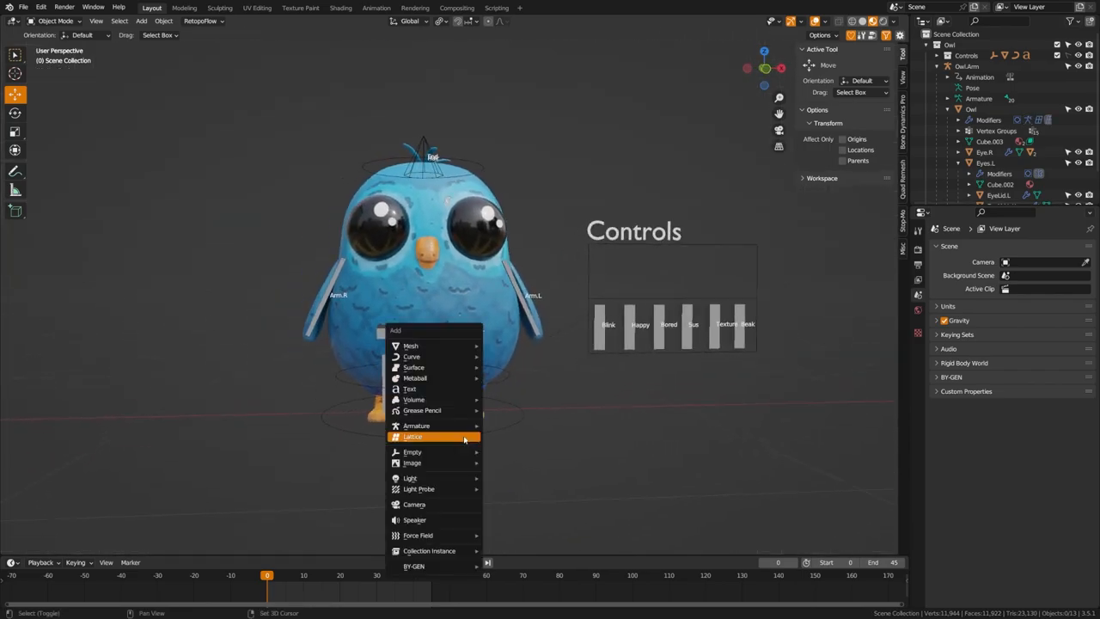
mouse_move(411, 462)
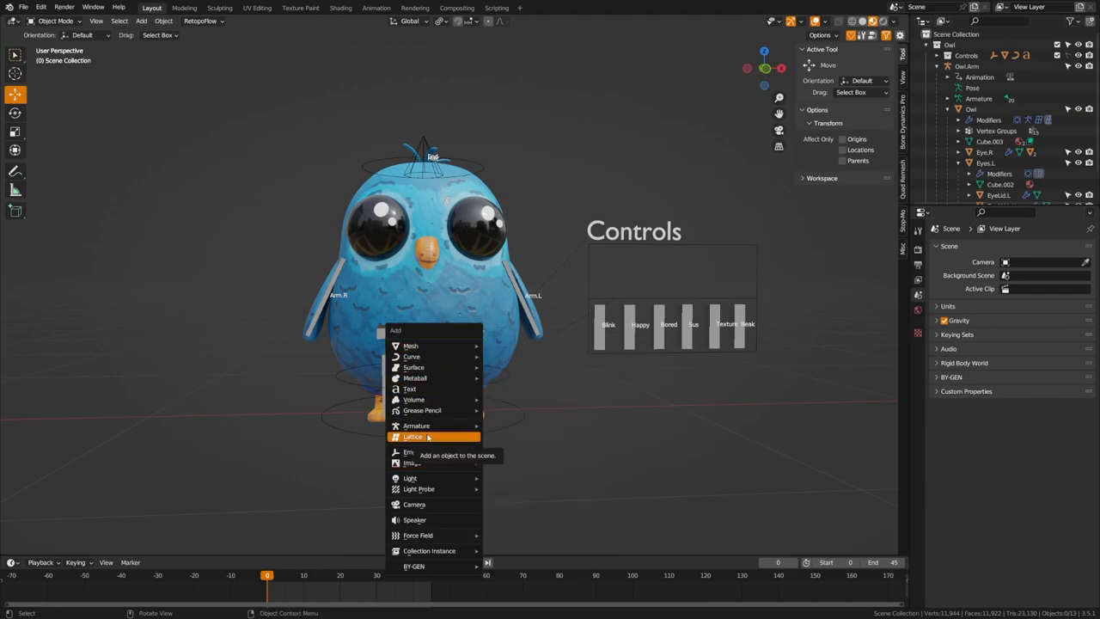
- Add a lattice object from the Add menu around the owl
click(413, 437)
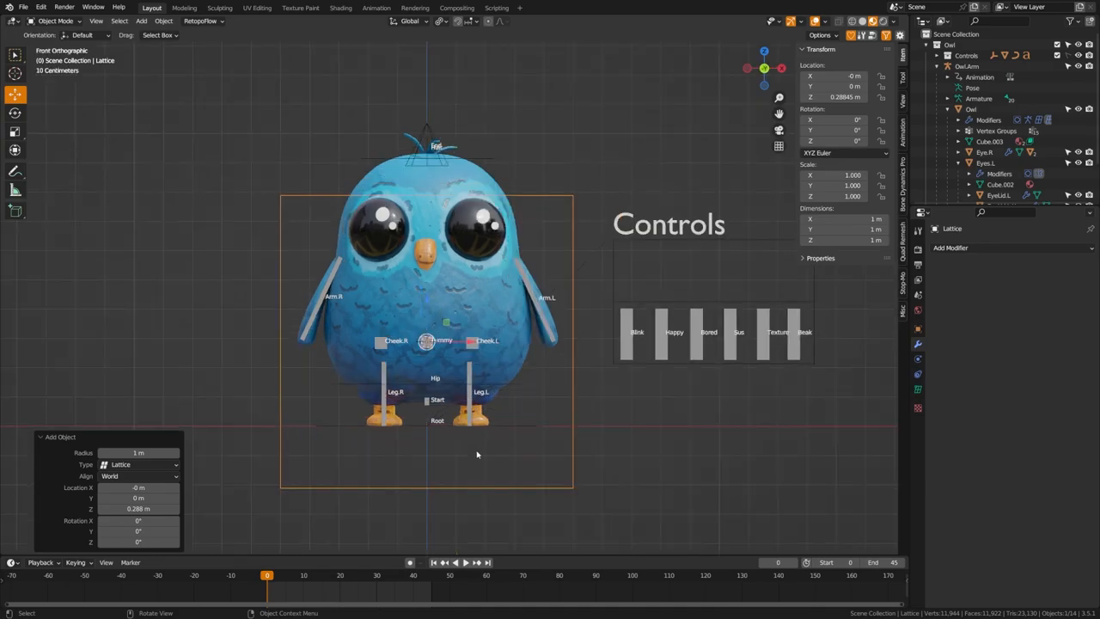
mouse_move(393, 498)
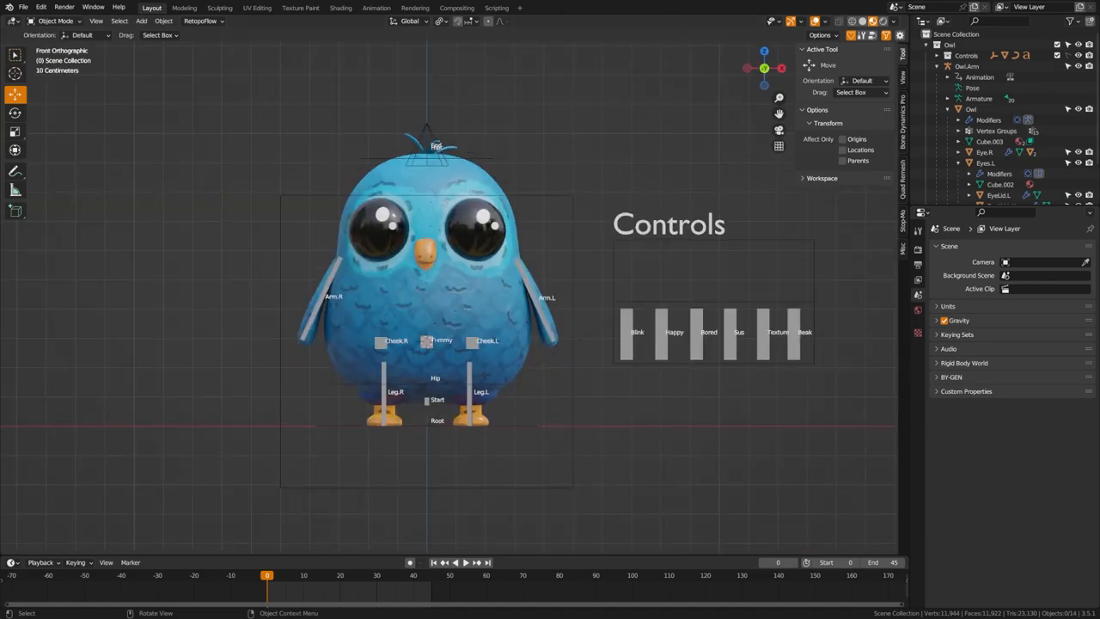
- Scale the lattice on X and Y and raise it on Z to fit the owl
click(427, 342)
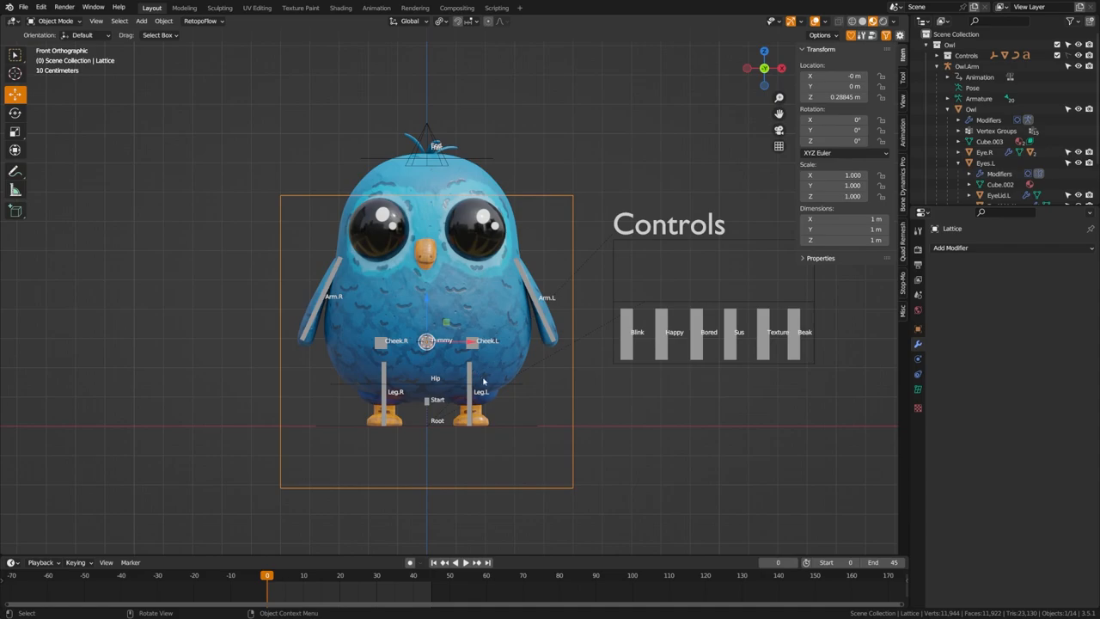
mouse_move(480, 400)
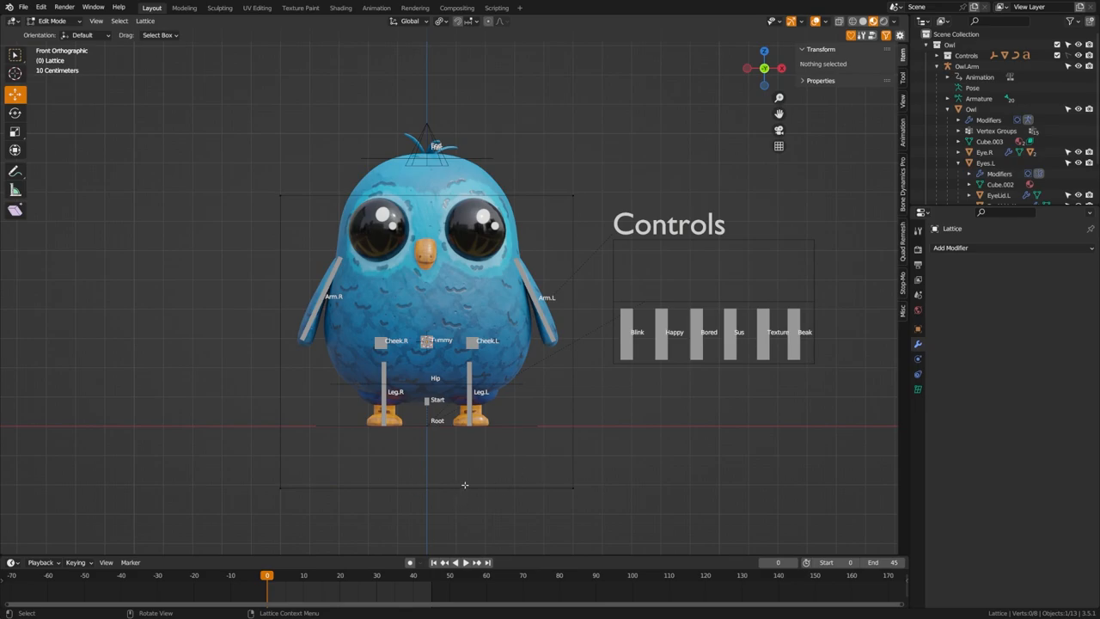
mouse_move(335, 314)
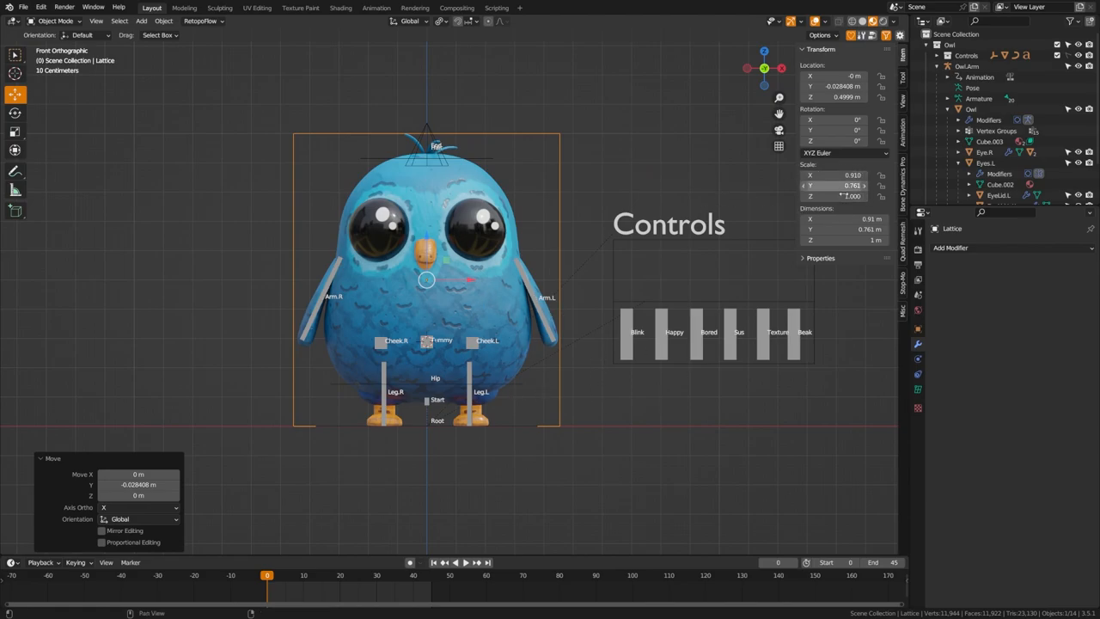
key(Tab)
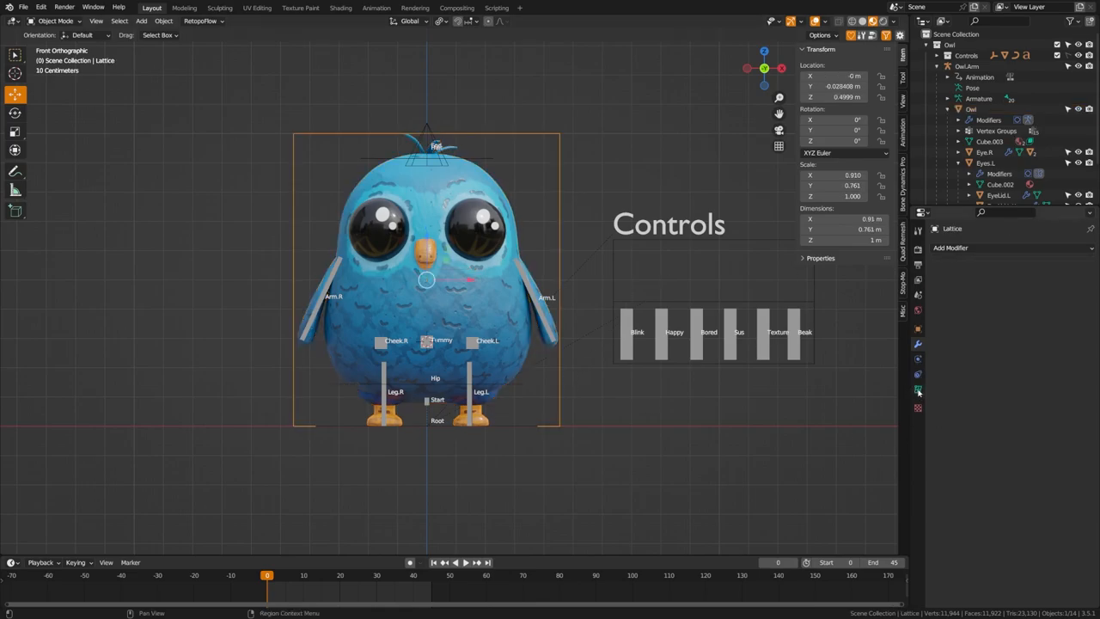
- Raise the lattice's Resolution U to 3 in Object Data properties
click(917, 342)
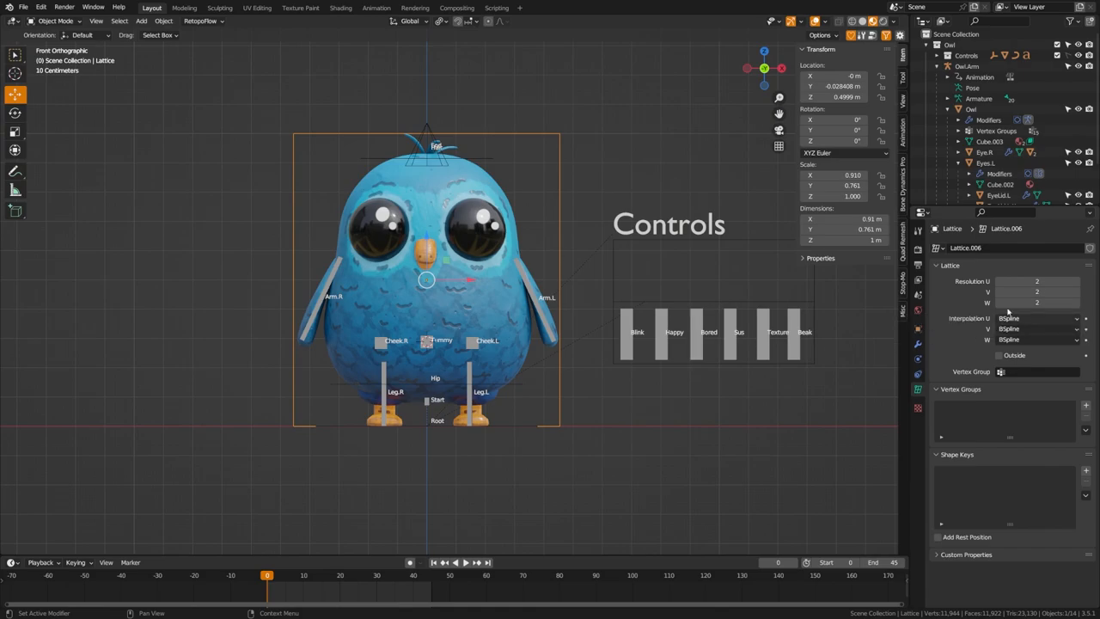
click(1074, 280)
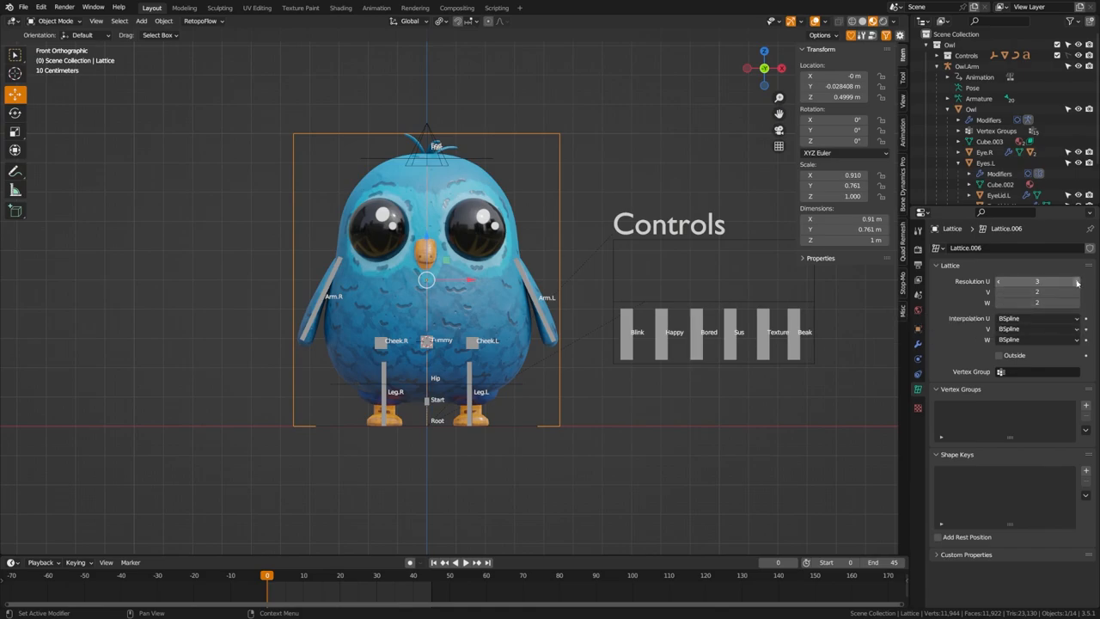
click(1075, 281)
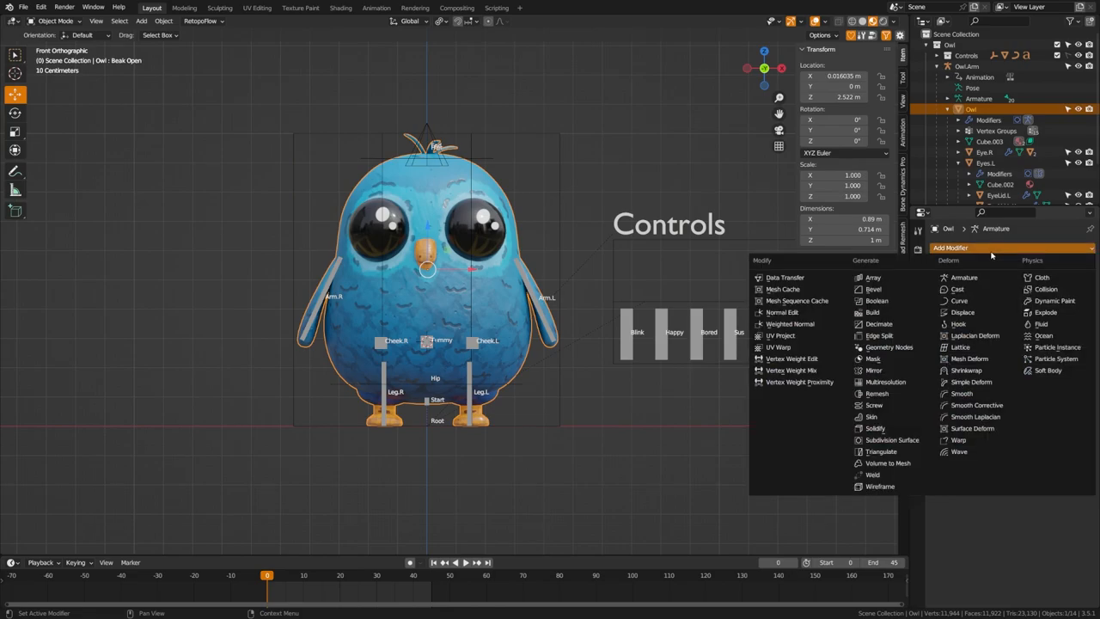
mouse_move(959, 346)
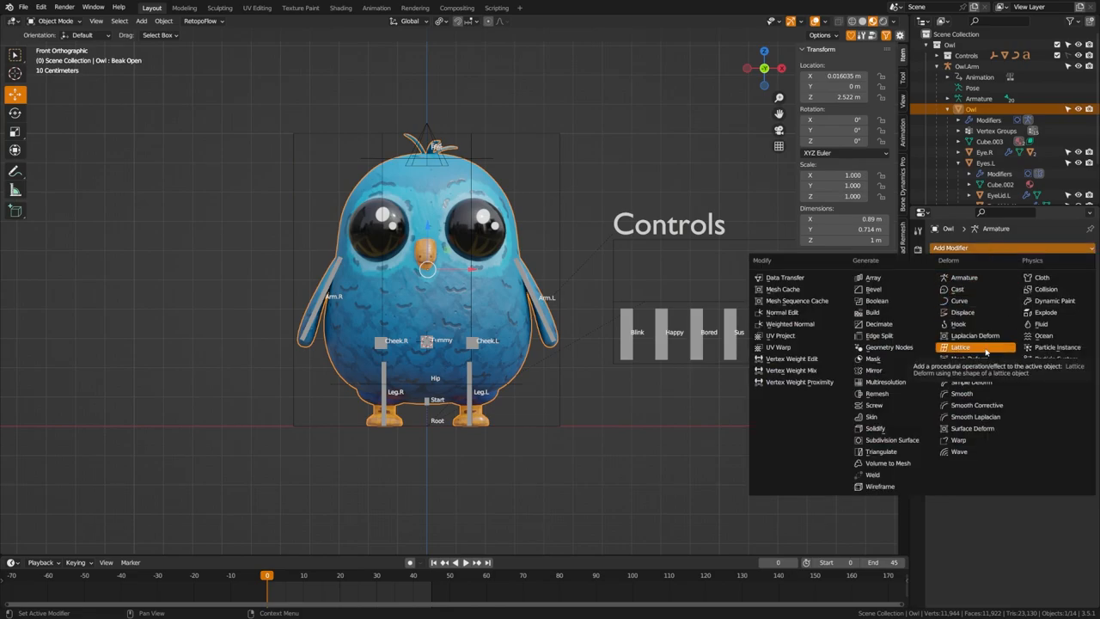
- Add a Lattice modifier to the owl targeting the lattice object
click(959, 347)
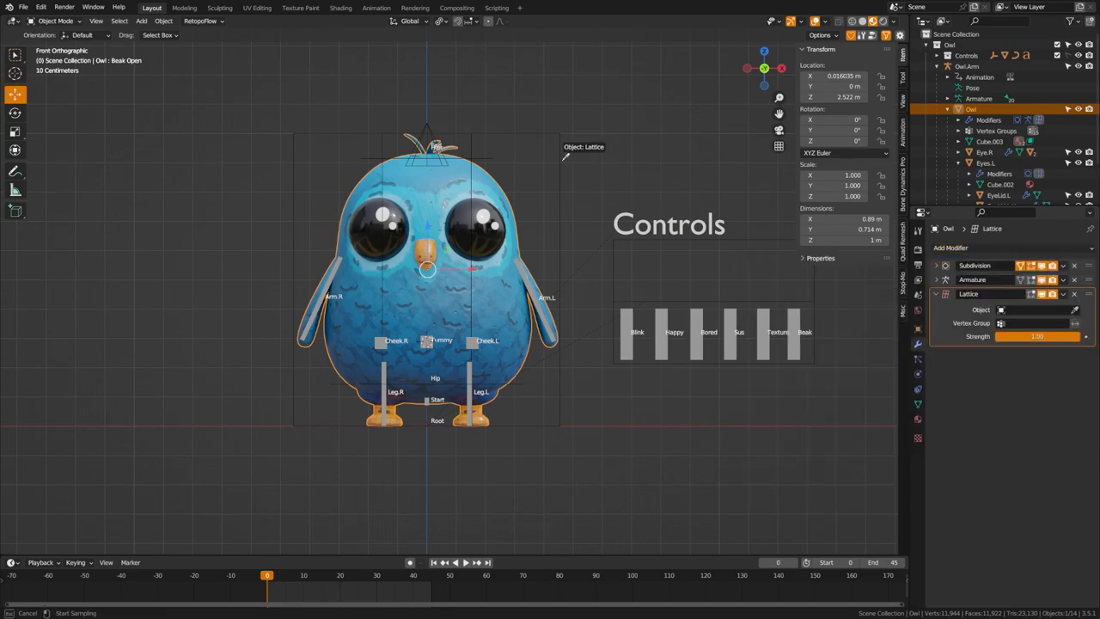
click(1031, 309)
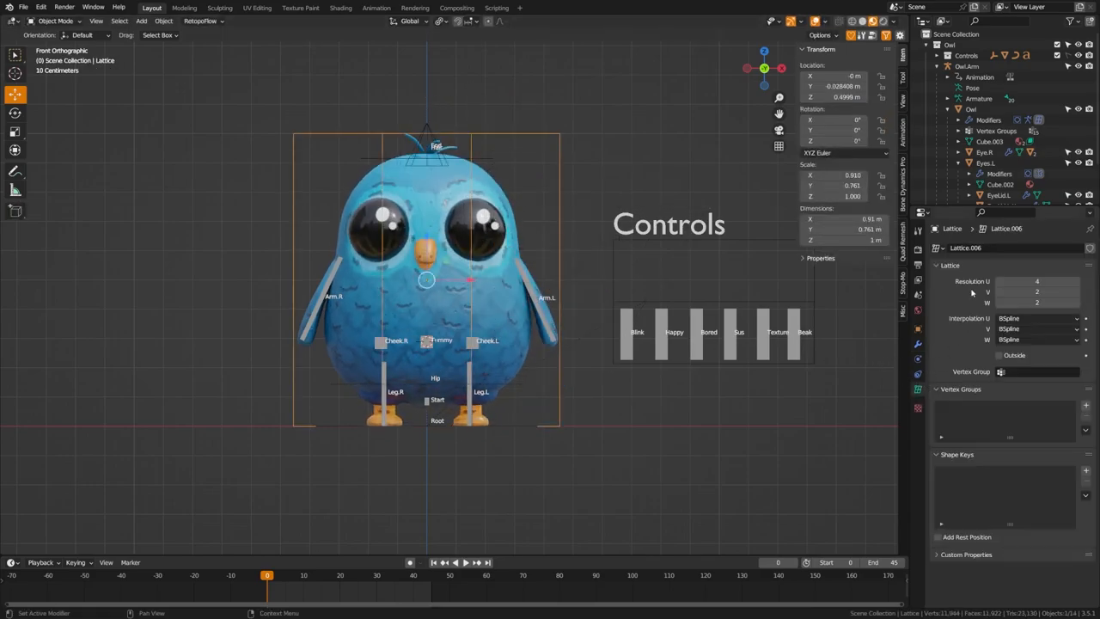
- Lower the lattice's Resolution U back to 2
click(1036, 280)
text(2)
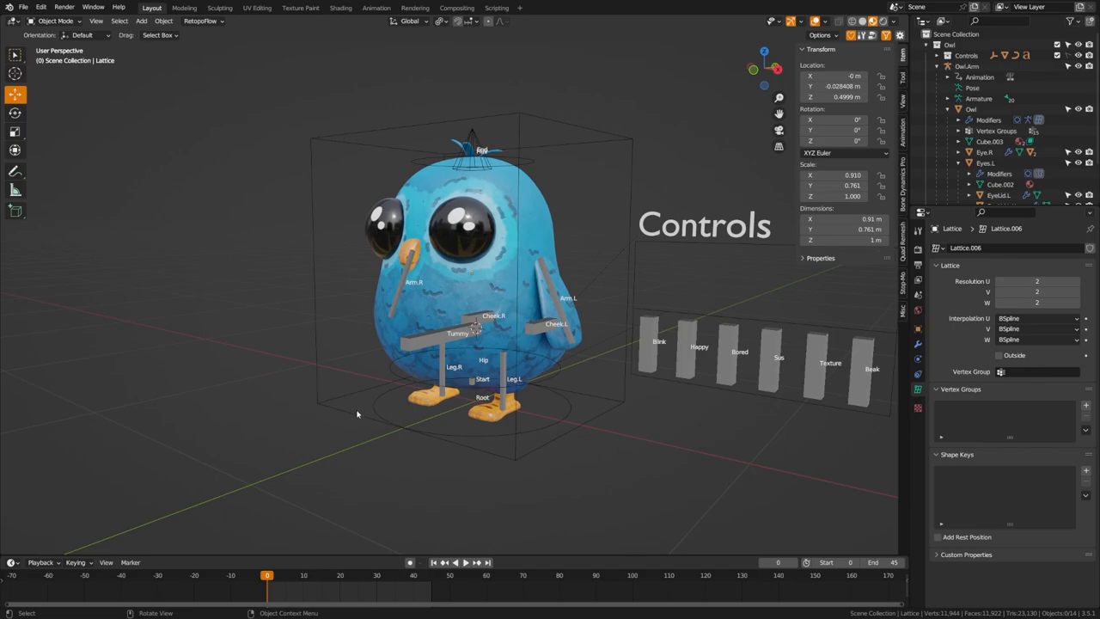
mouse_move(386, 409)
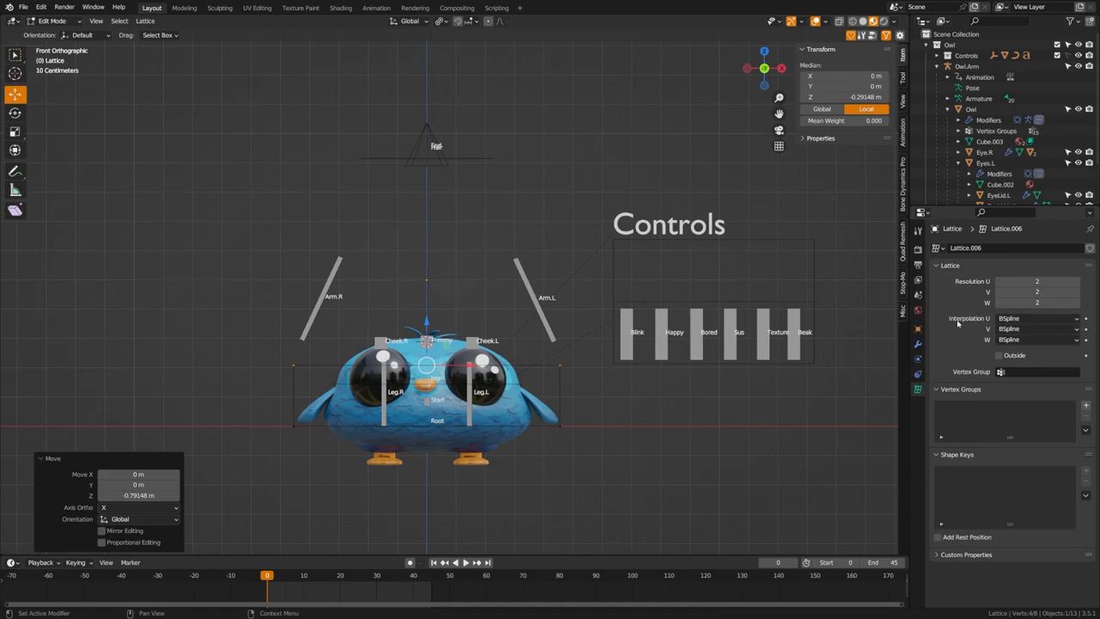
mouse_move(959, 329)
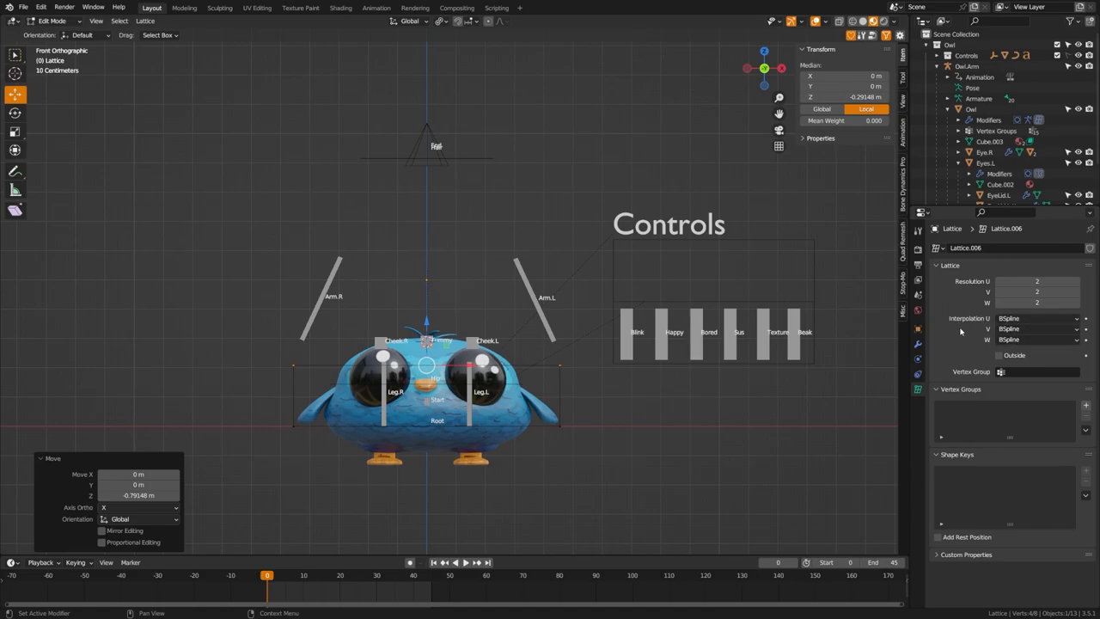
mouse_move(385, 237)
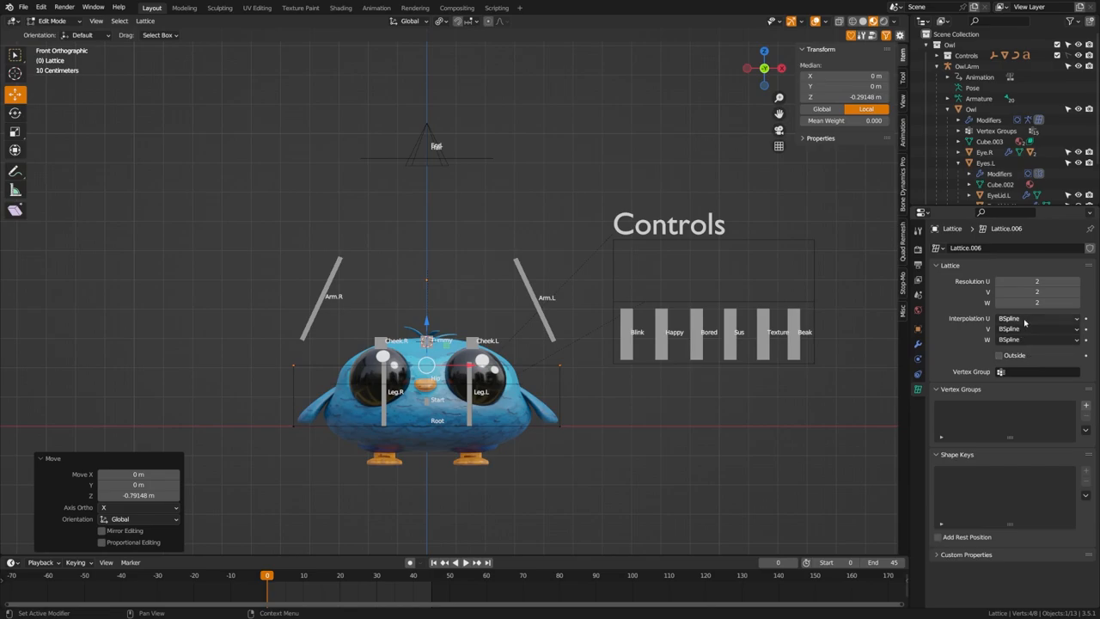
- Set the lattice's U, V and W interpolation to Linear
click(1035, 318)
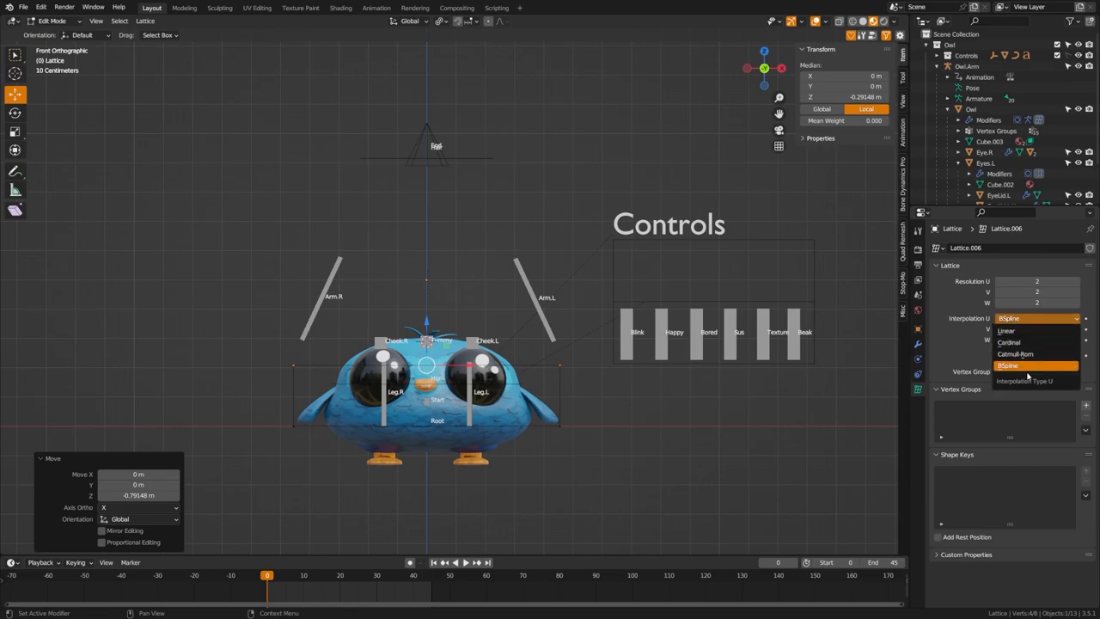
click(1006, 331)
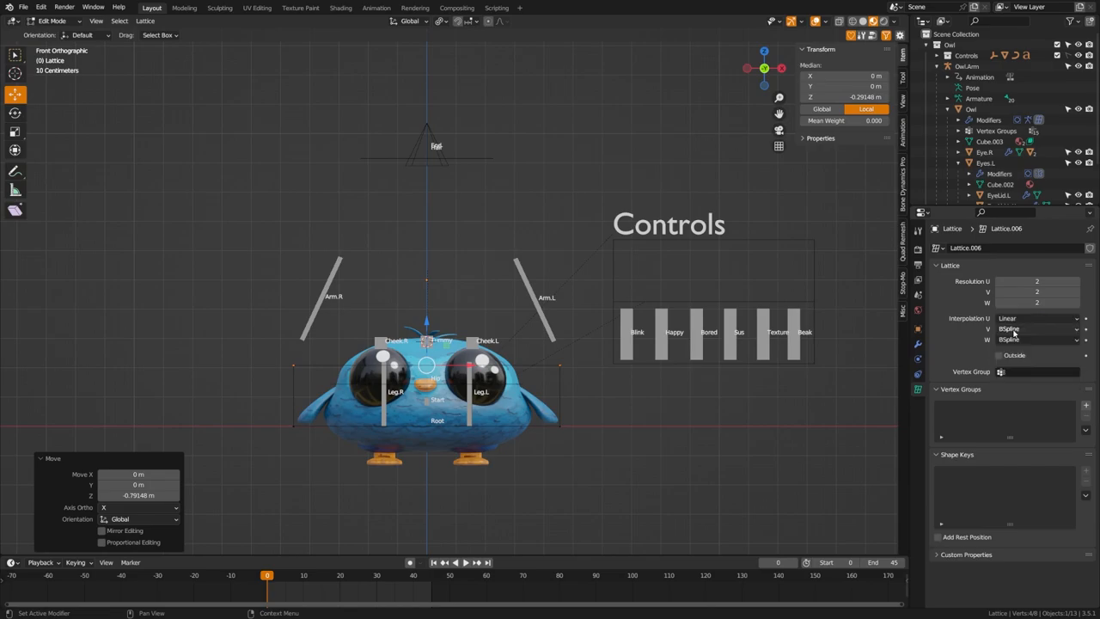
click(1035, 338)
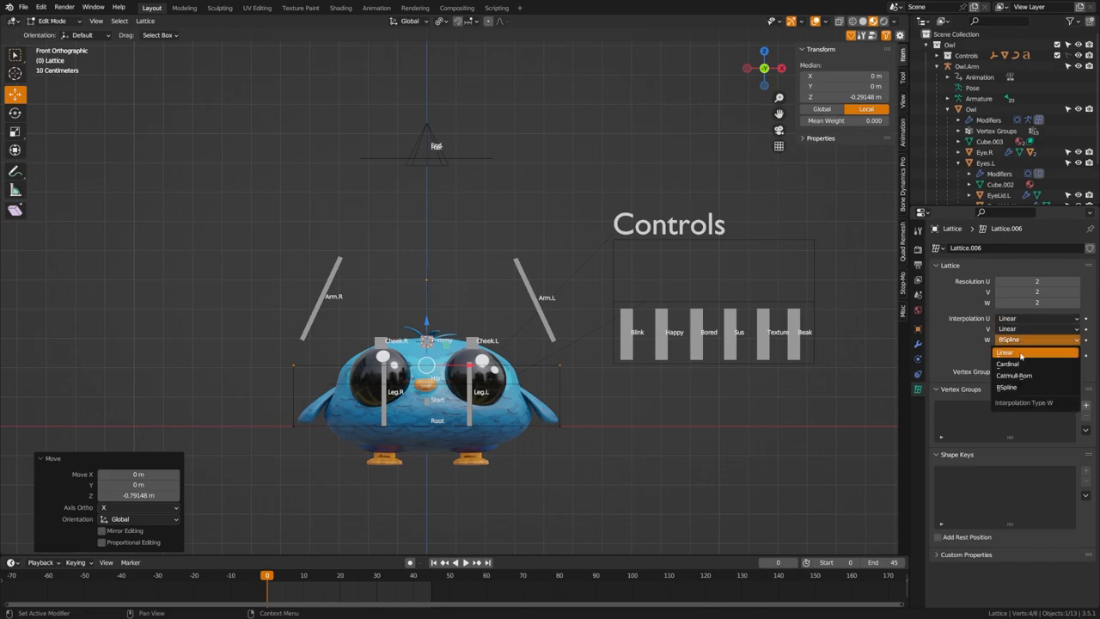
click(1004, 352)
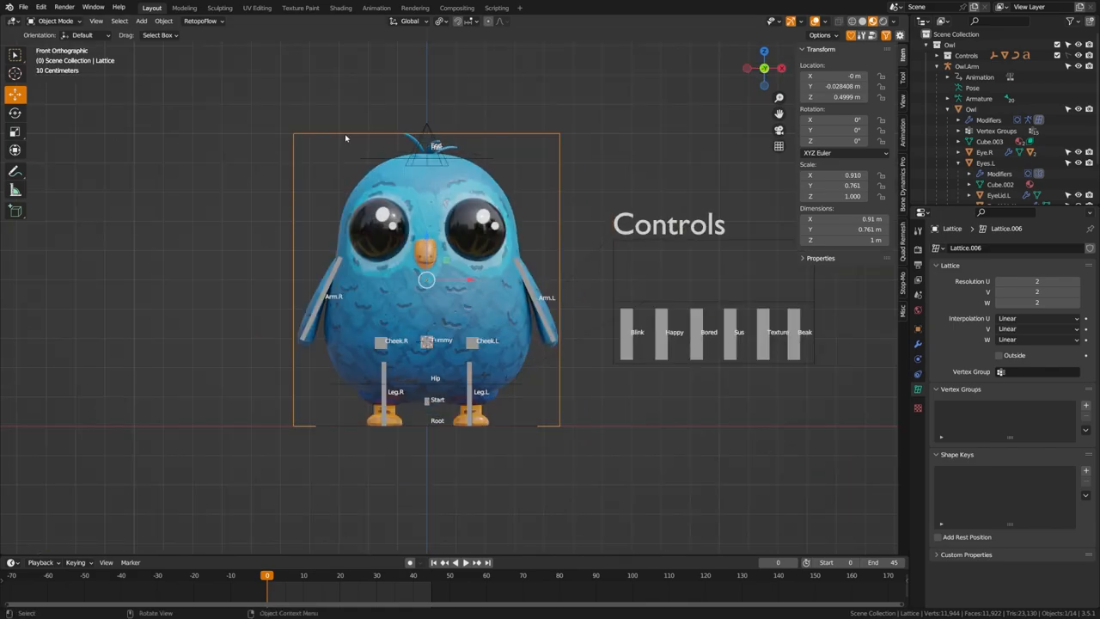
- Enter lattice Edit Mode and search 'hook to' for the top points
key(Tab)
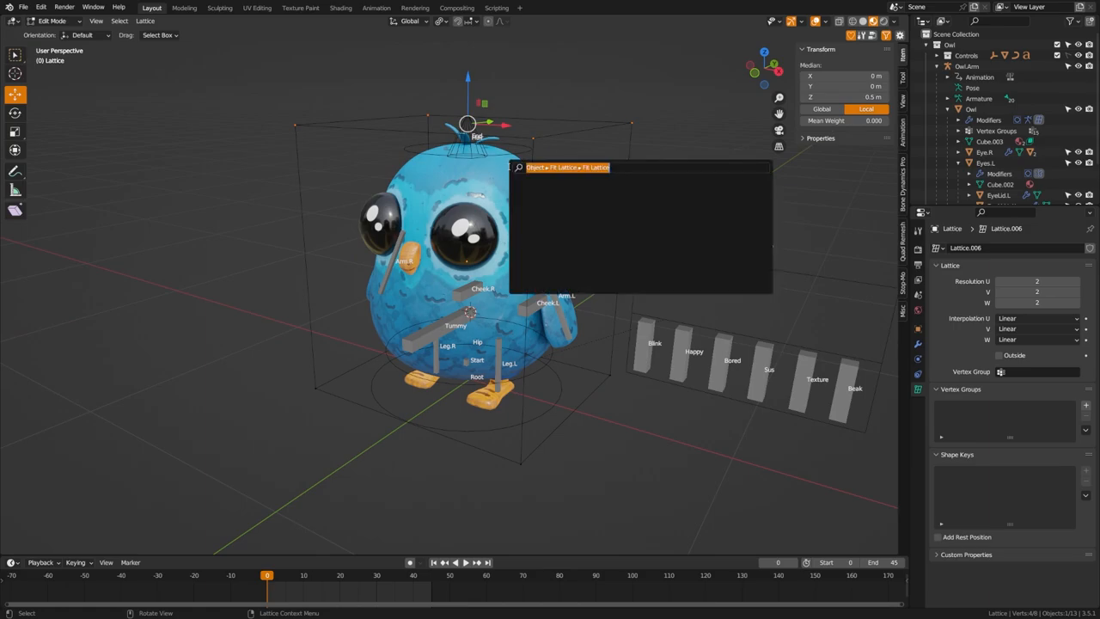
text(hook to)
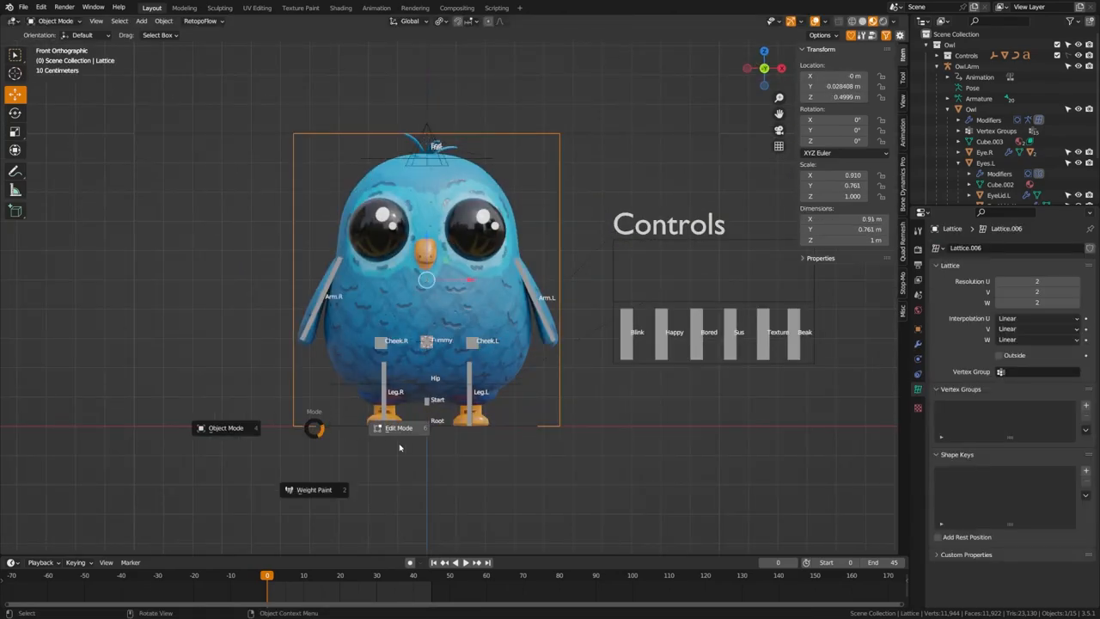
- Hook the bottom lattice points and name the empties Squash and Squash-Anchor
click(396, 427)
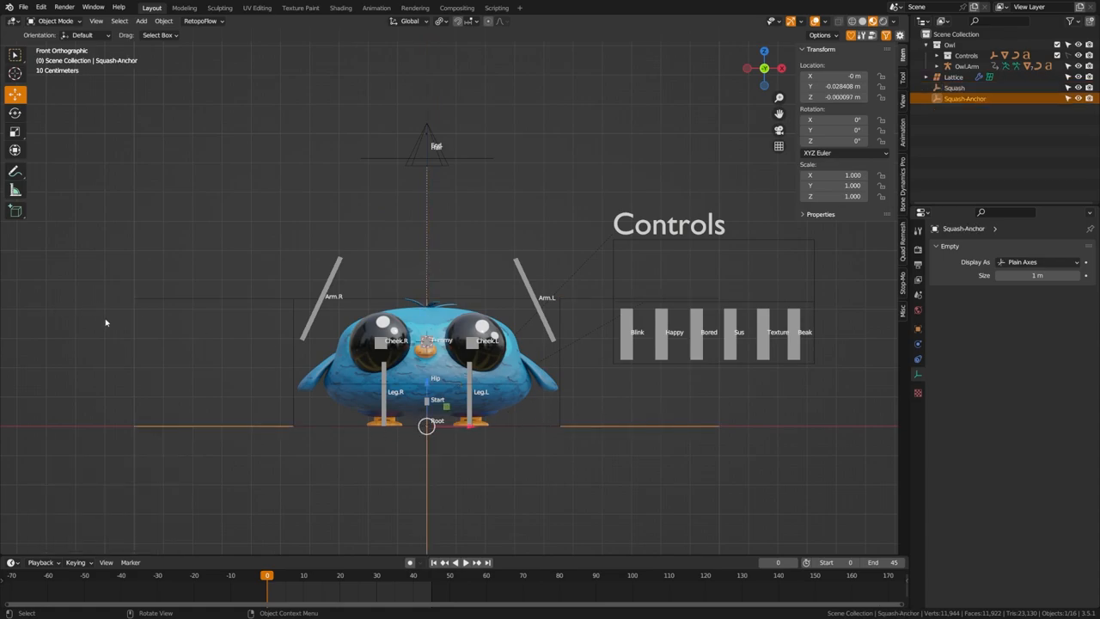
mouse_move(211, 343)
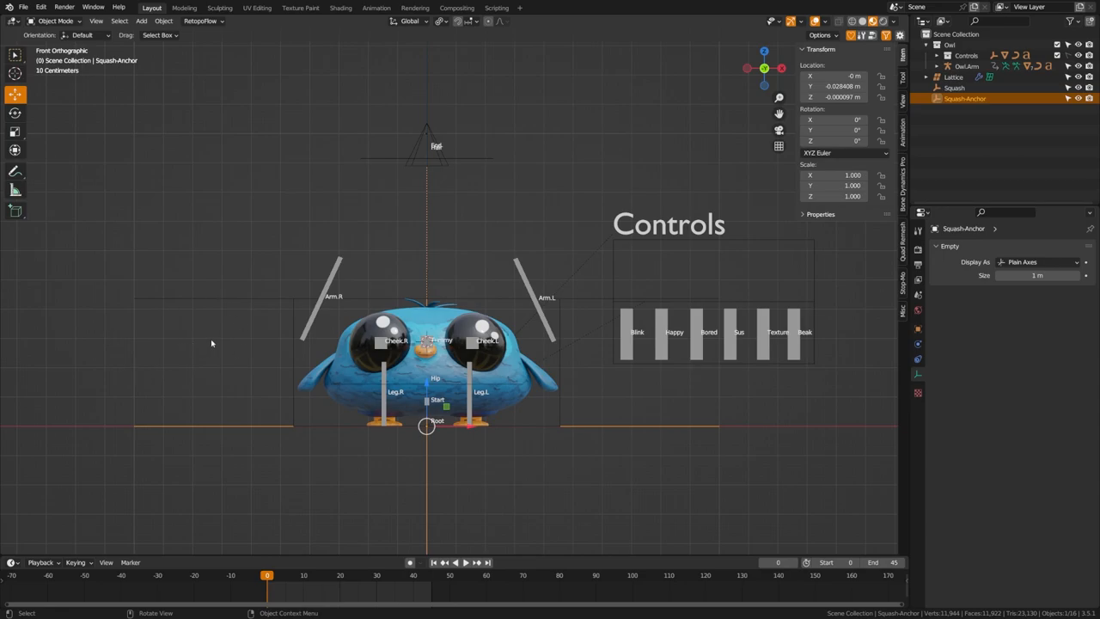
mouse_move(569, 429)
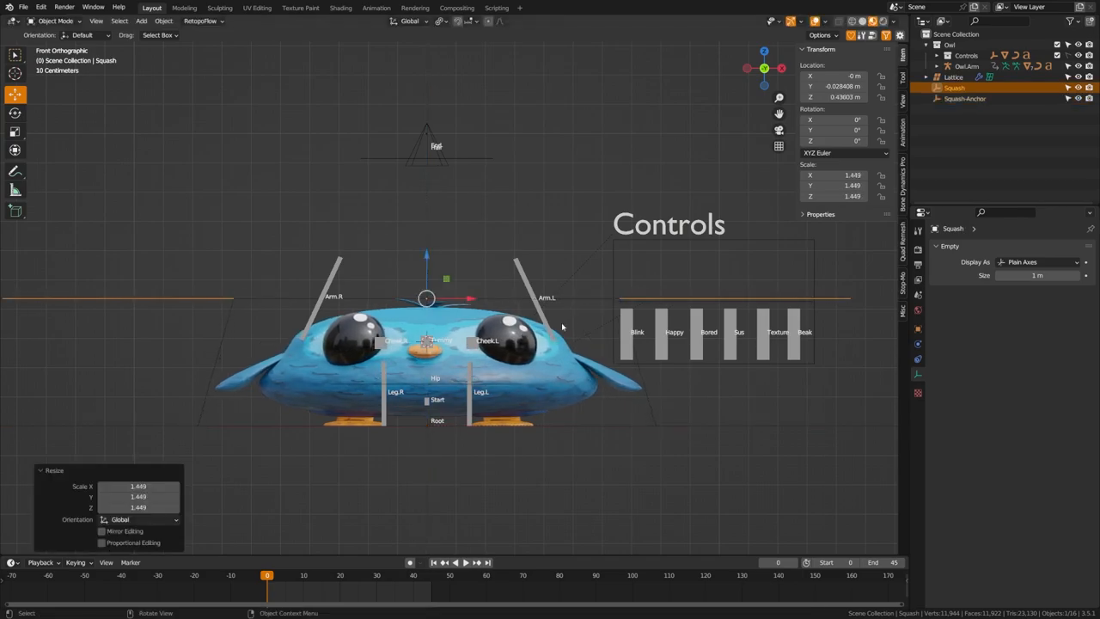
click(964, 98)
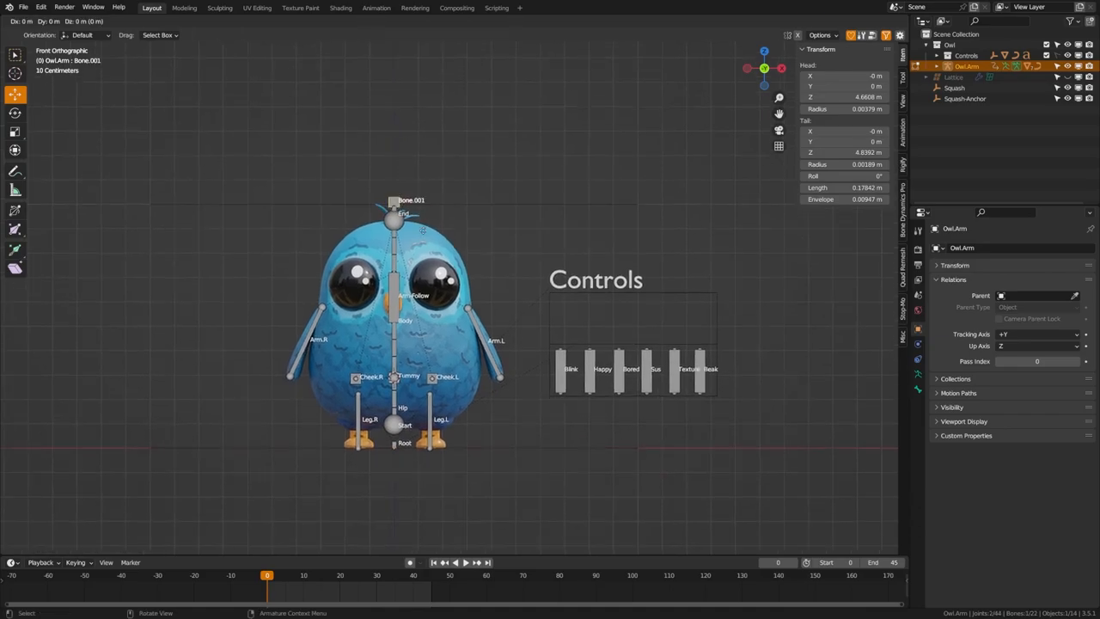
- Place a bone above the head, then parent new bones to Root with Keep Offset
drag(393, 200, 392, 442)
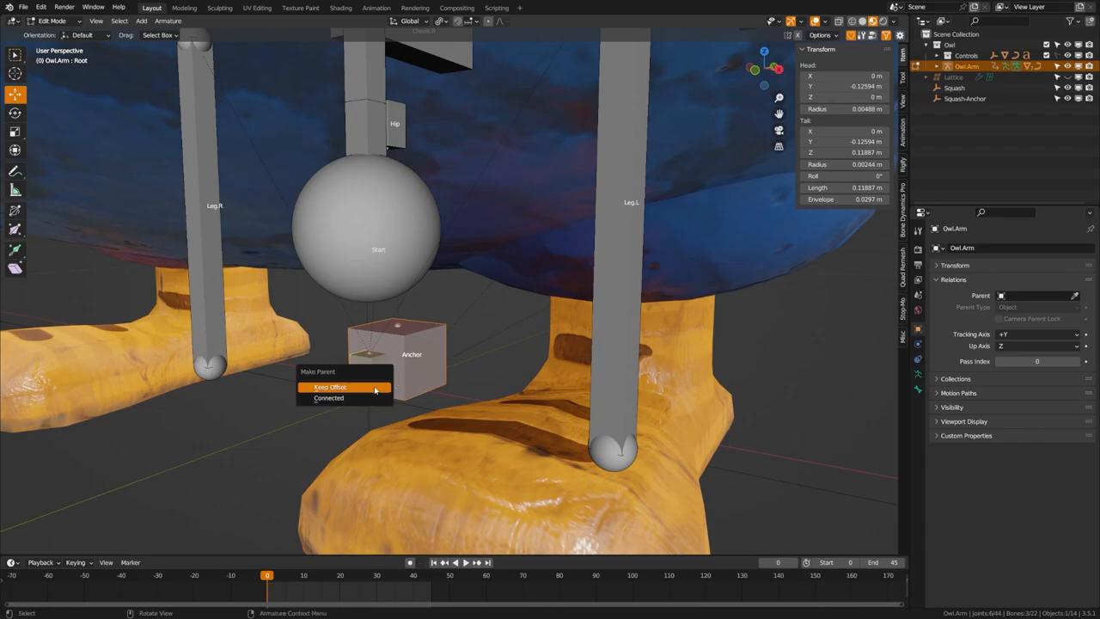
click(330, 386)
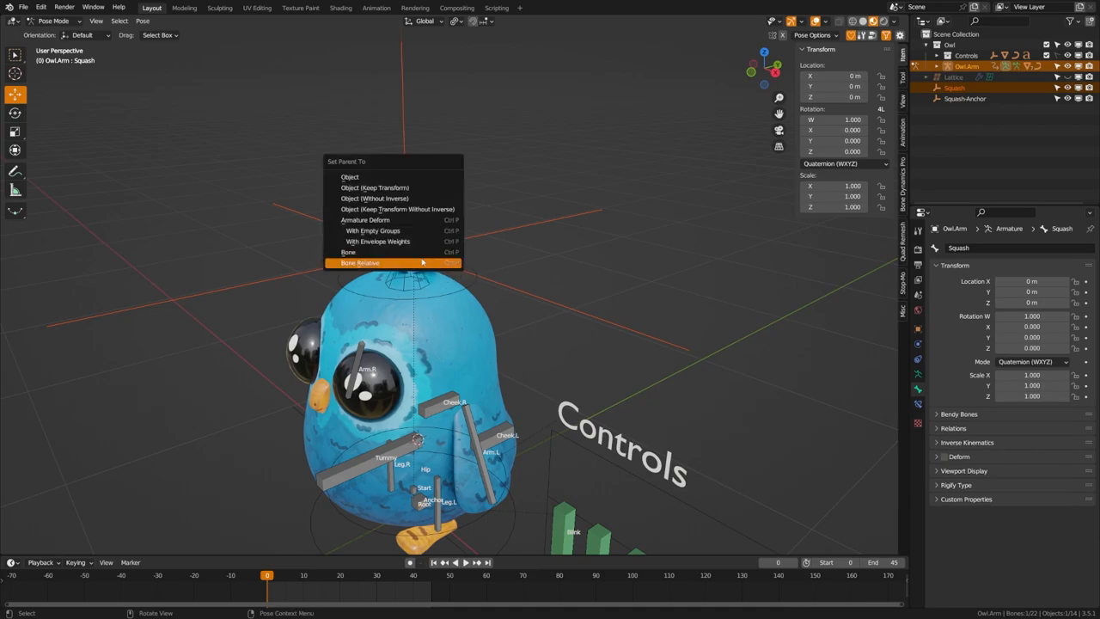
- Bone-parent the Squash empty to the Squash bone, test it, and return to Object Mode
click(348, 252)
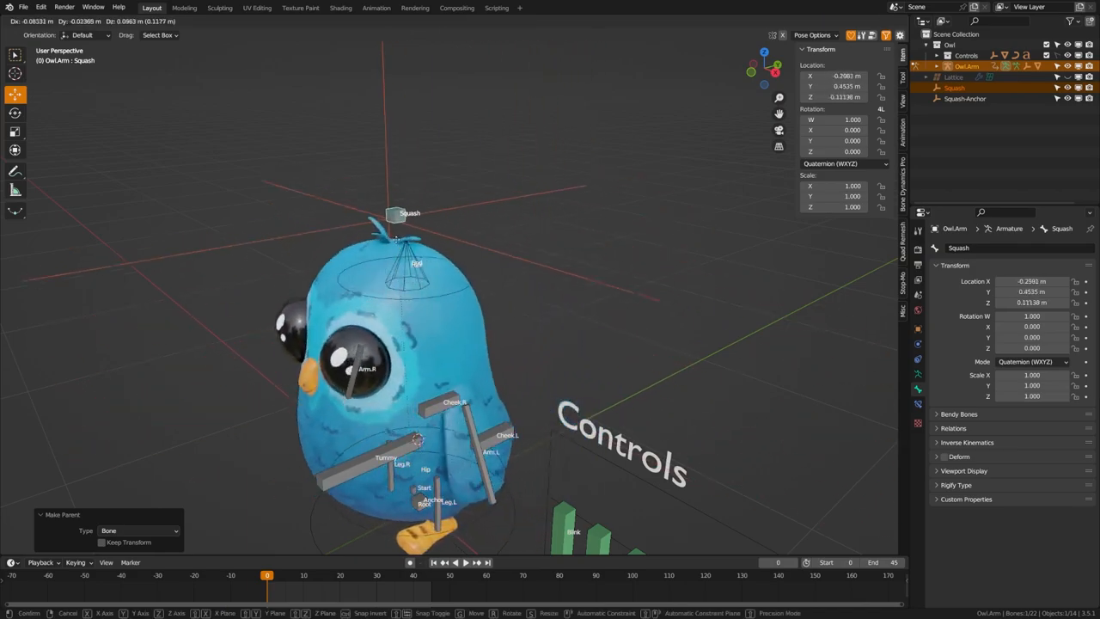
drag(409, 213, 462, 122)
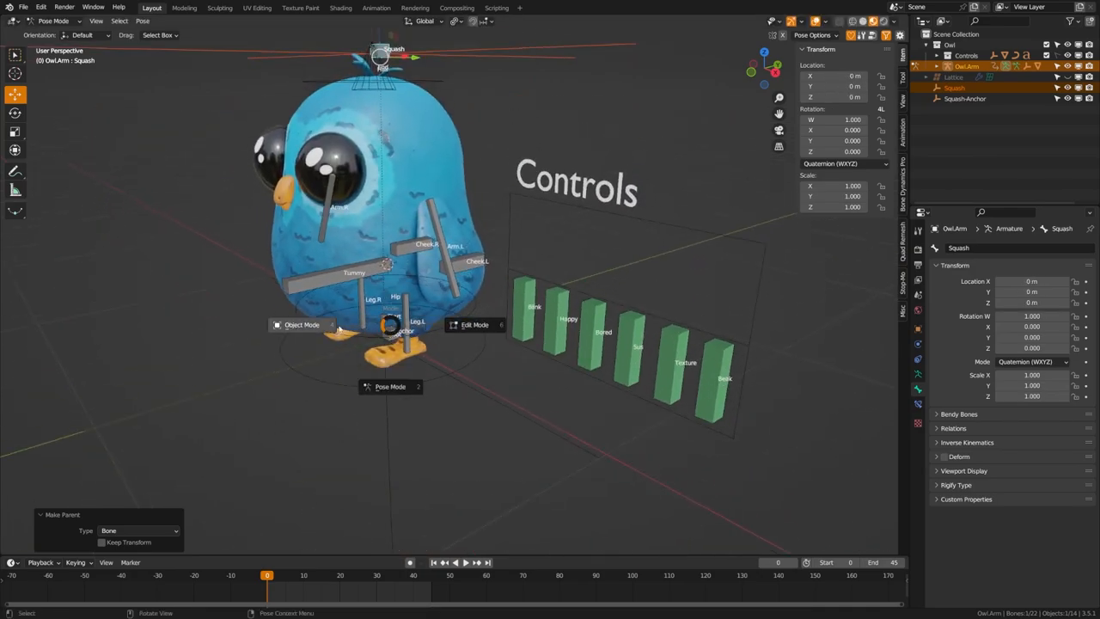
click(301, 324)
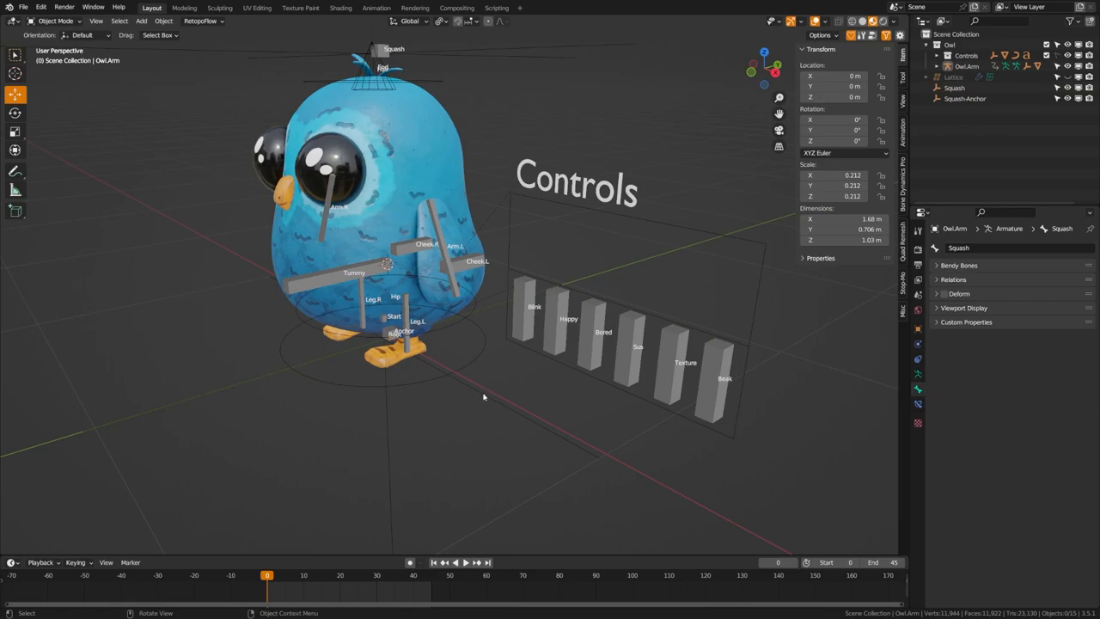
click(398, 331)
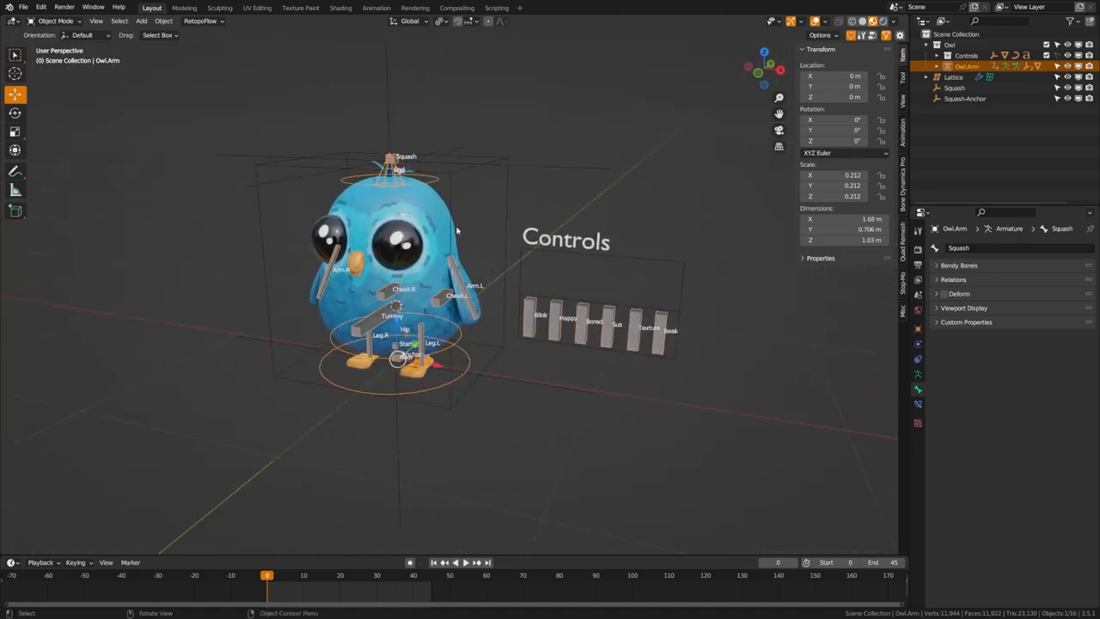
- Bone-parent the lattice to the owl armature's Start bone
click(952, 77)
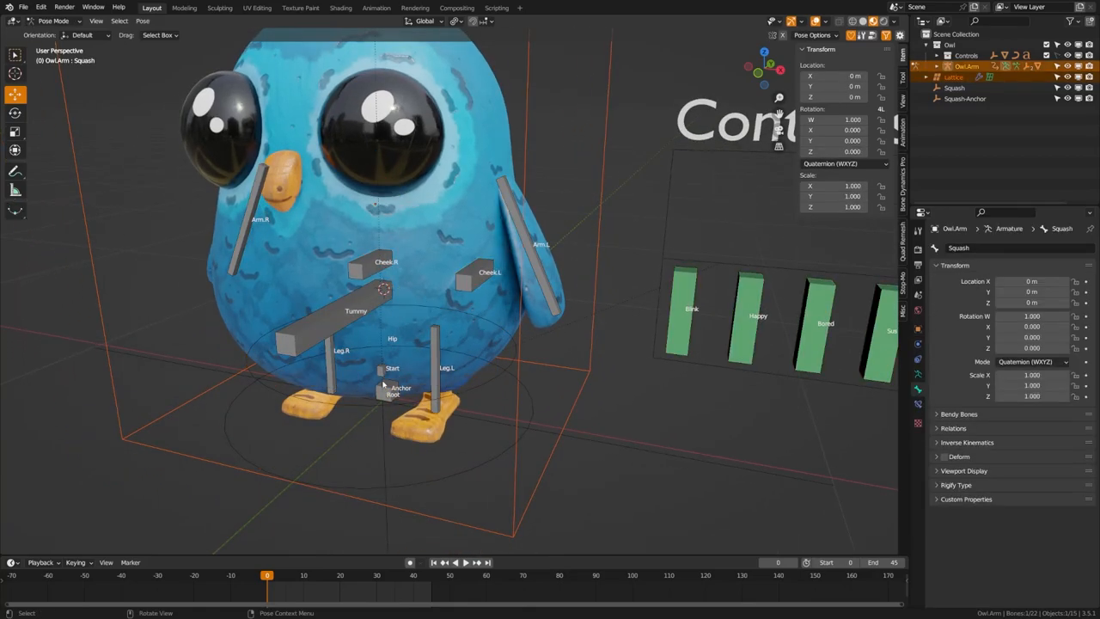
click(389, 391)
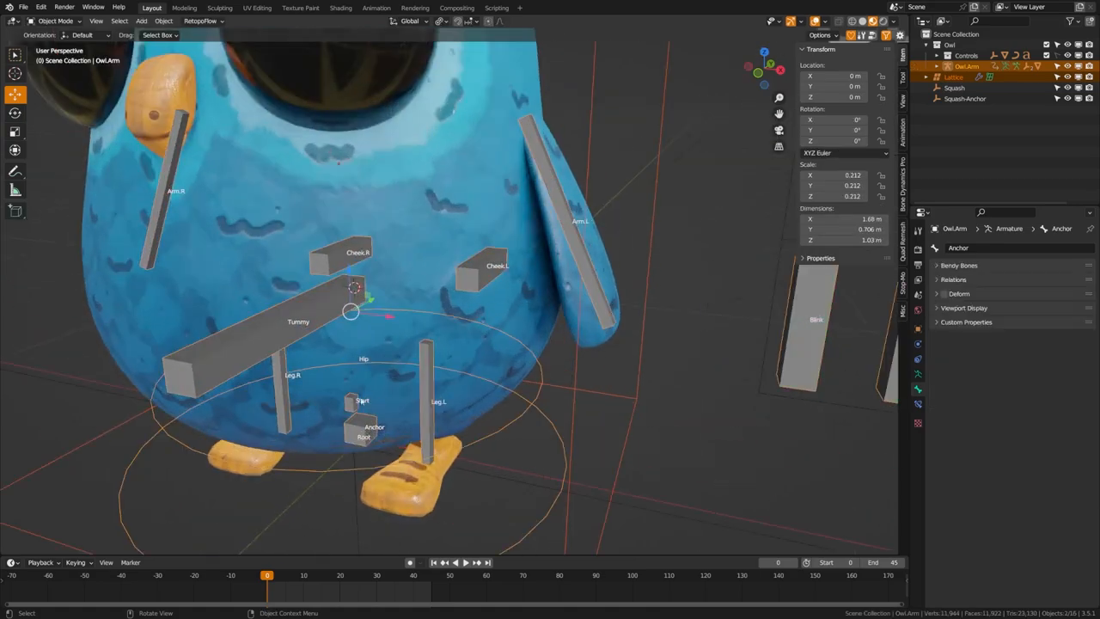
key(KP_1)
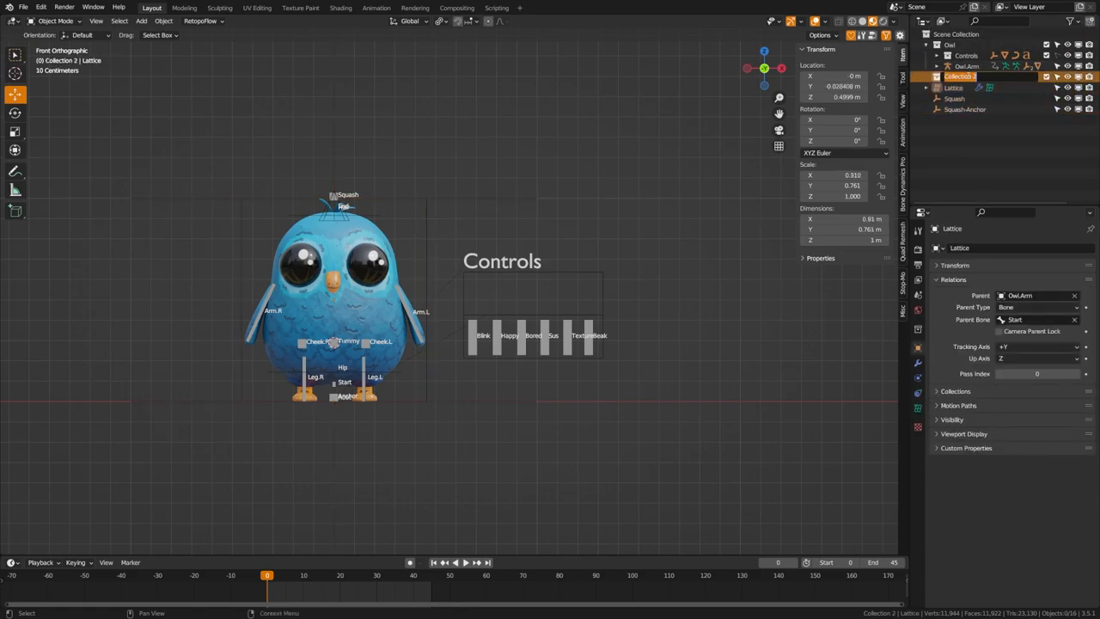
- Rename the new collection to 'Squash Ctrl', hide it, and collapse the Lattice modifier
double_click(958, 77)
text(Squash Dr)
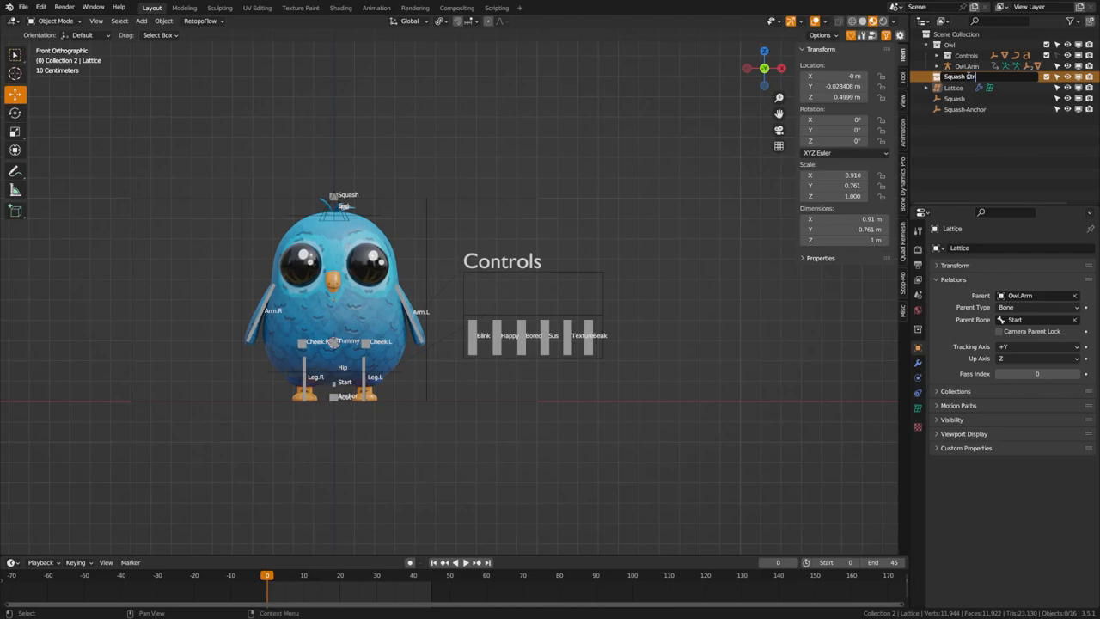
click(953, 87)
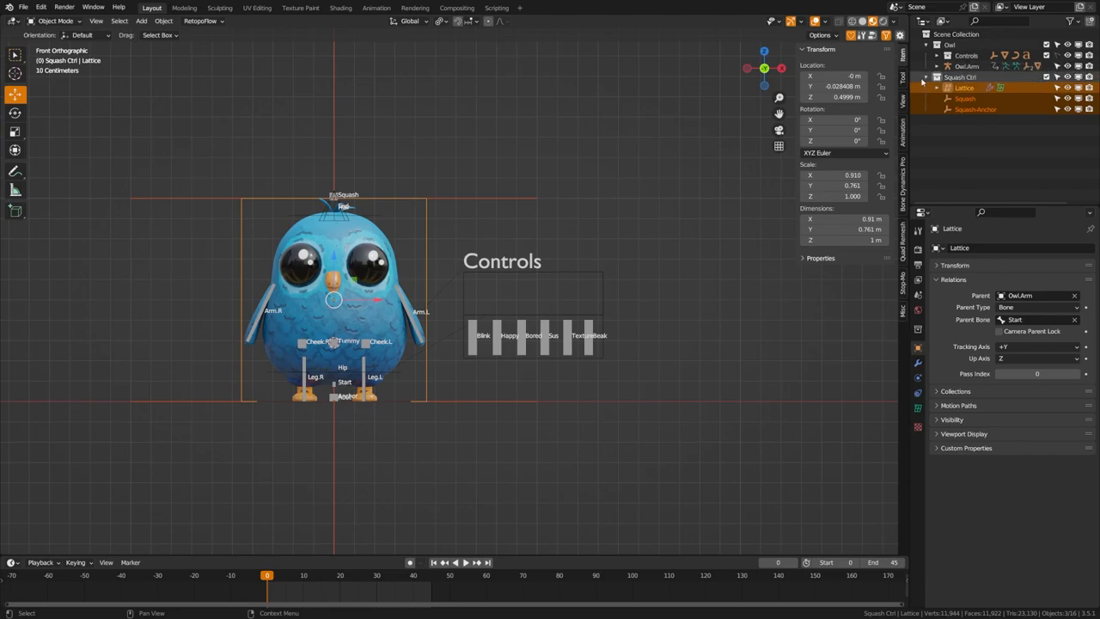
click(401, 205)
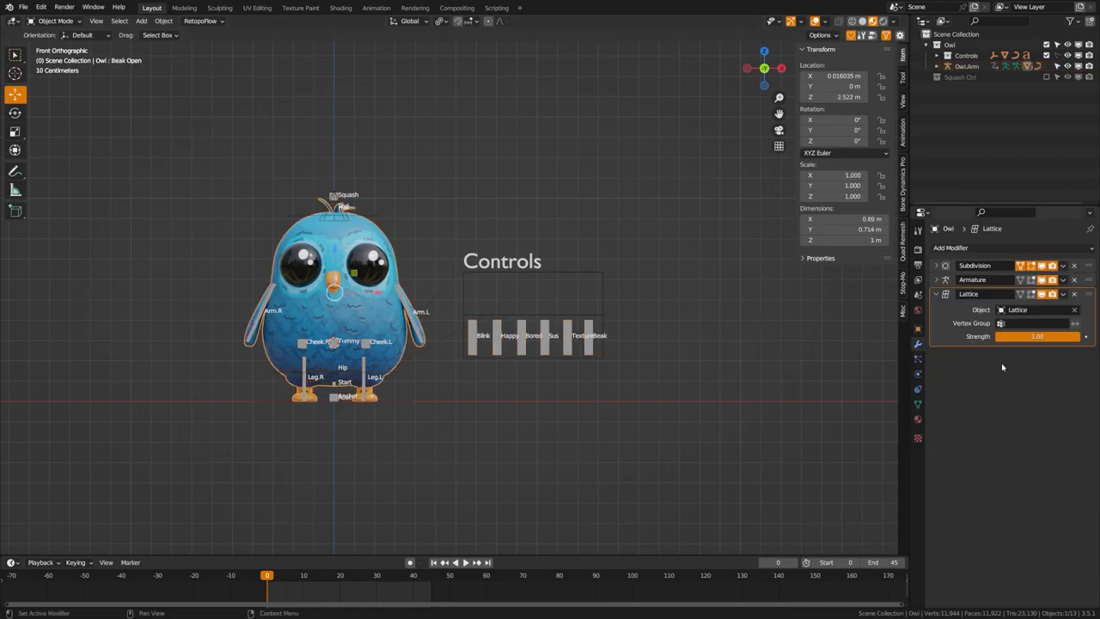
click(936, 294)
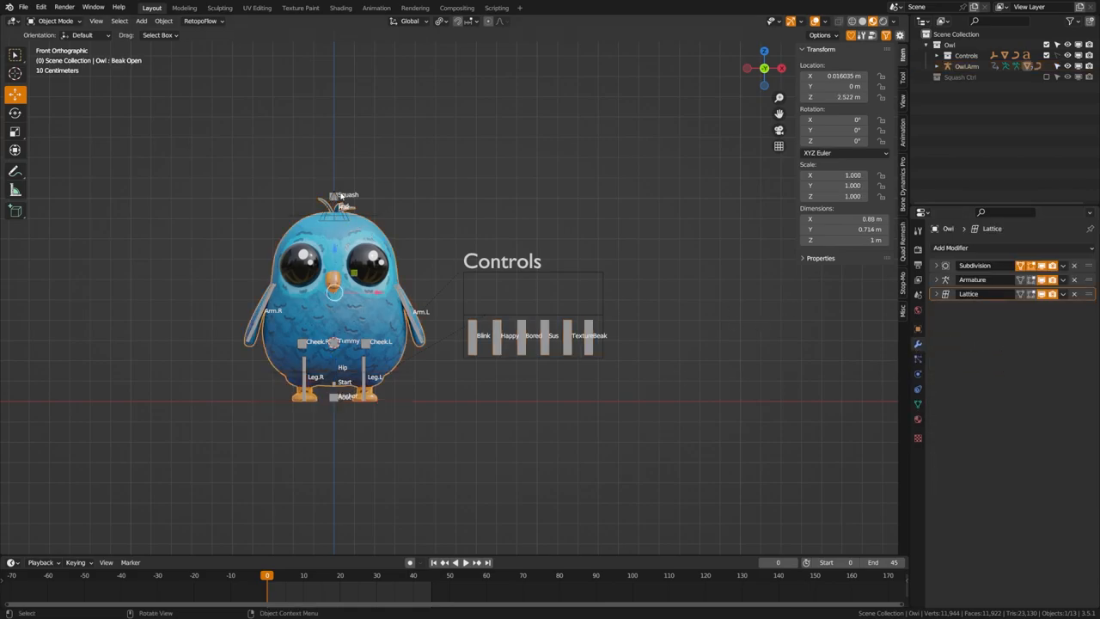